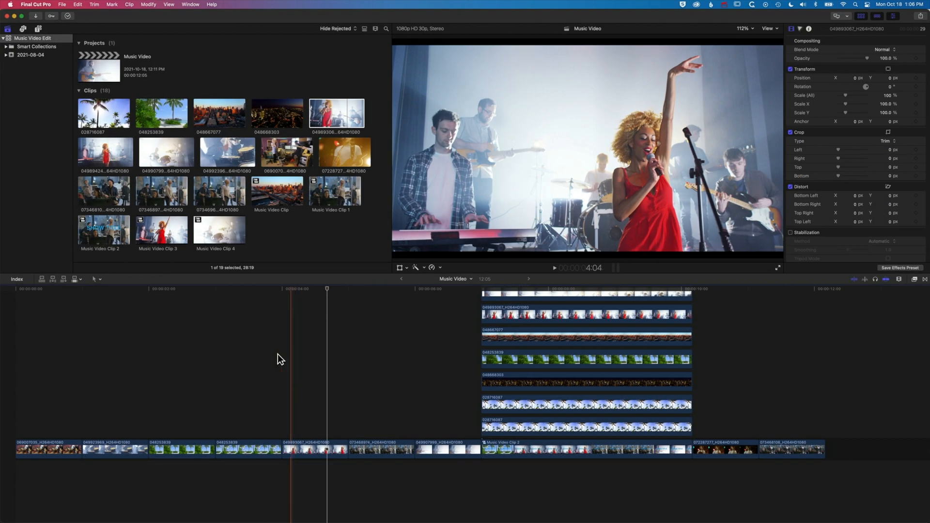
# - Switch the timeline to the Blade tool from the Tools pop-up
pyautogui.click(96, 279)
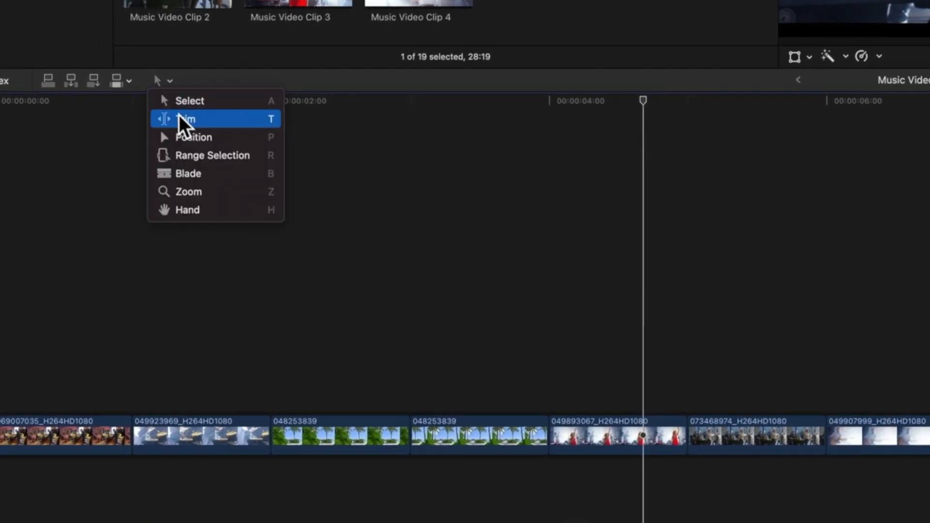
pyautogui.moveTo(200, 184)
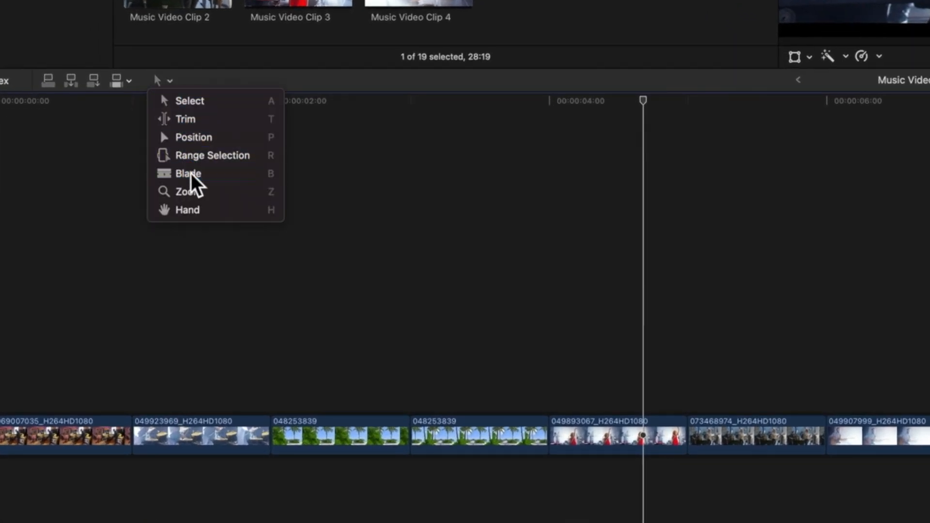
pyautogui.click(188, 173)
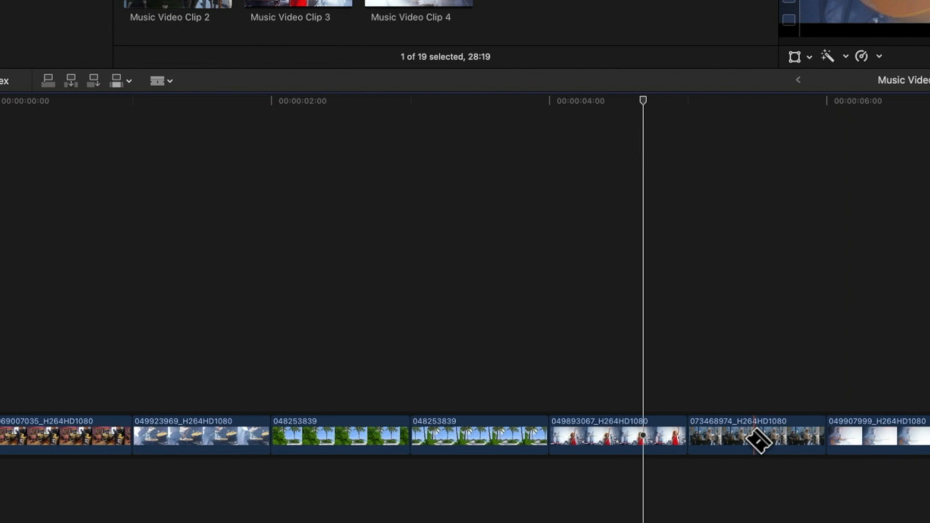
pyautogui.moveTo(588, 449)
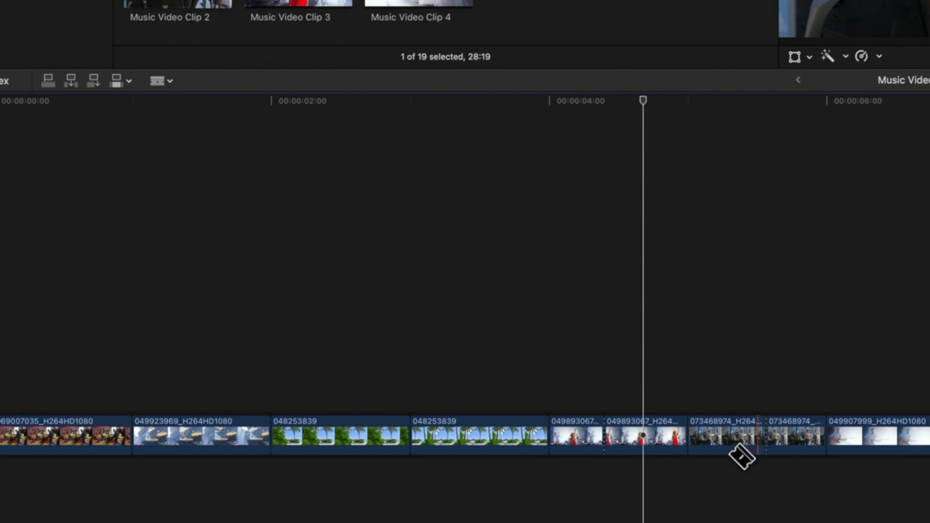
pyautogui.moveTo(804, 454)
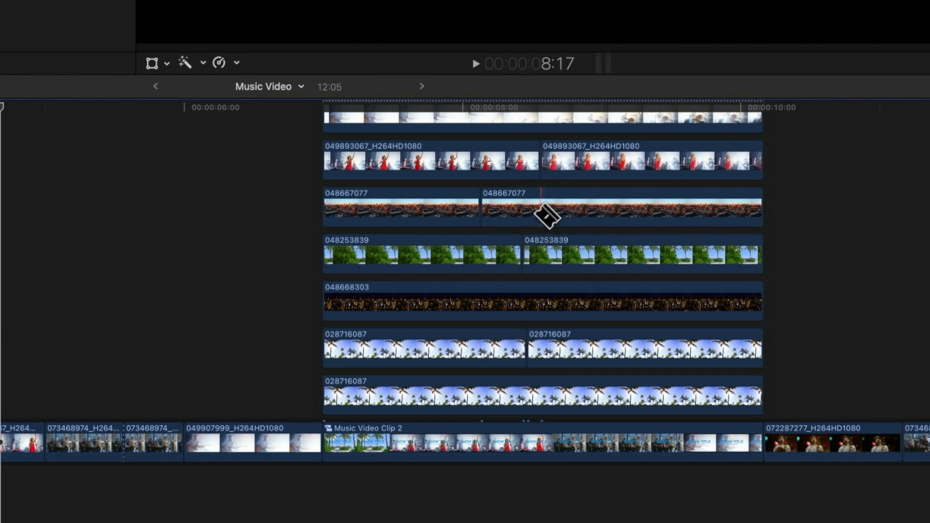
# - Undo the scattered cuts and blade all stacked layers at one shared point
pyautogui.press('Cmd+Z')
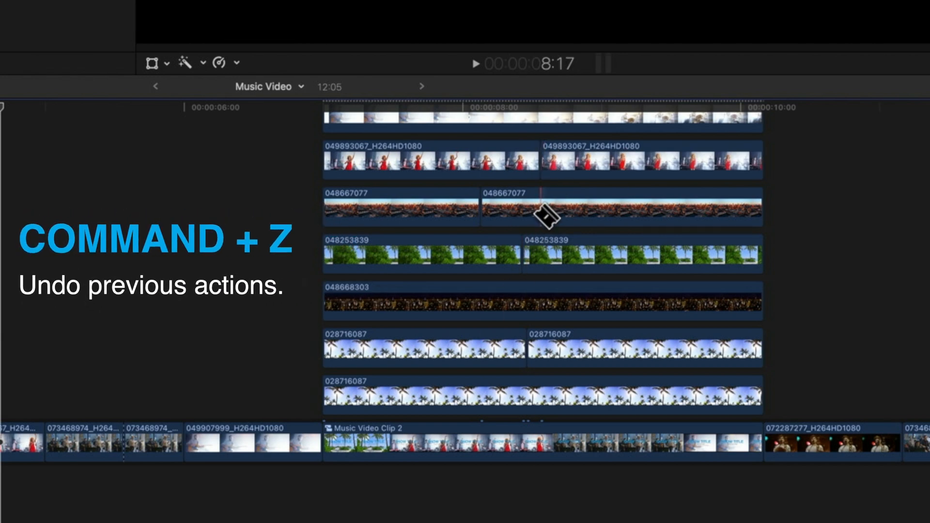
pyautogui.press('cmd+z')
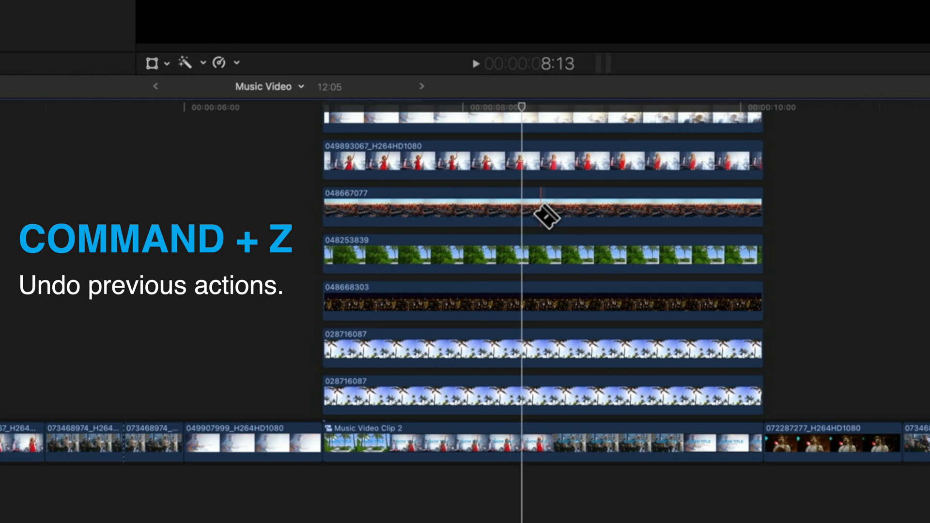
pyautogui.press('Cmd+Z')
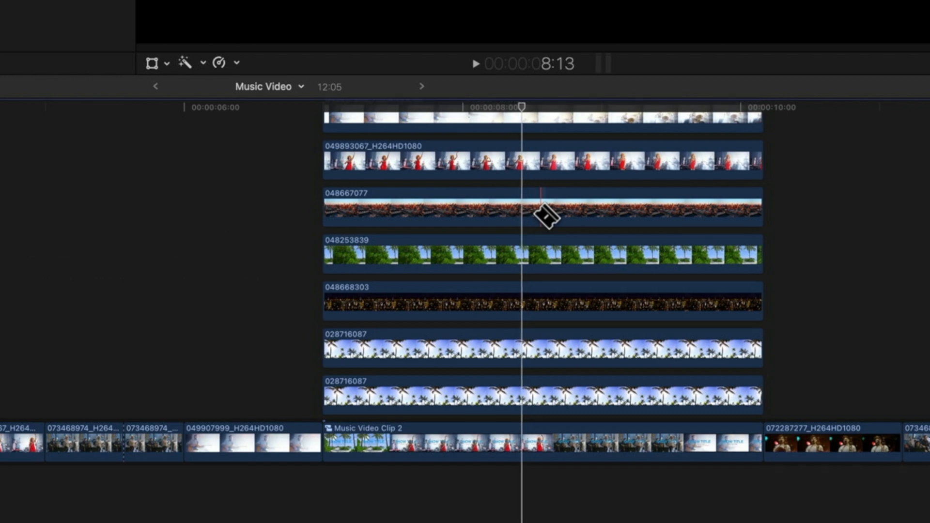
pyautogui.press('shift+b')
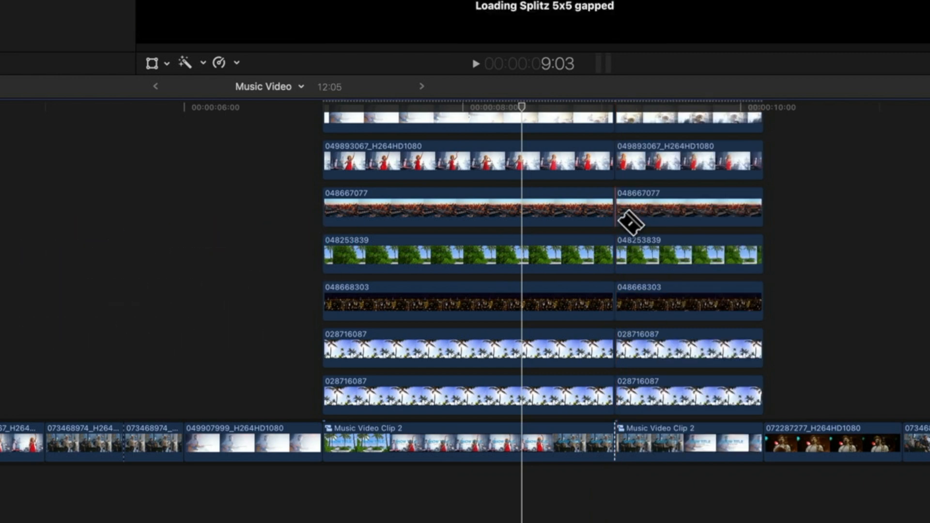
pyautogui.press('a')
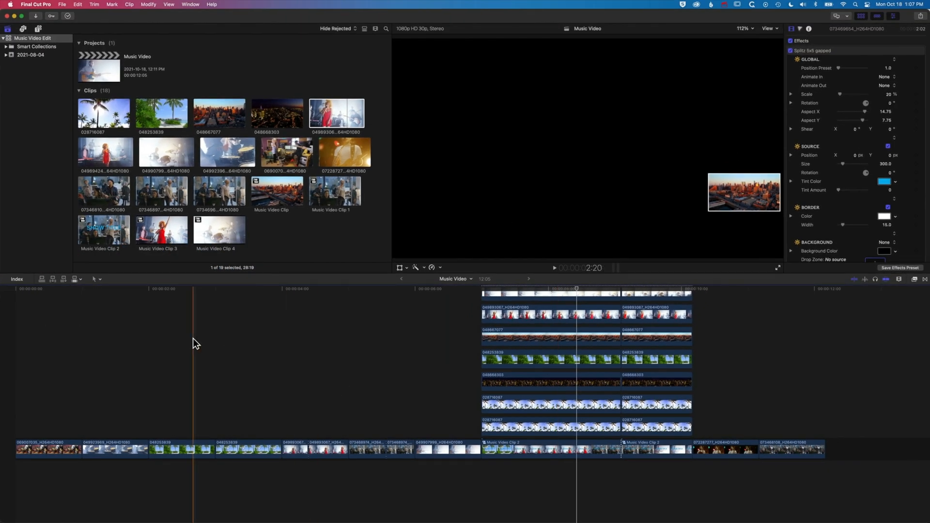
# - Blade all layers at a second playhead position and move to the next split point
pyautogui.click(96, 279)
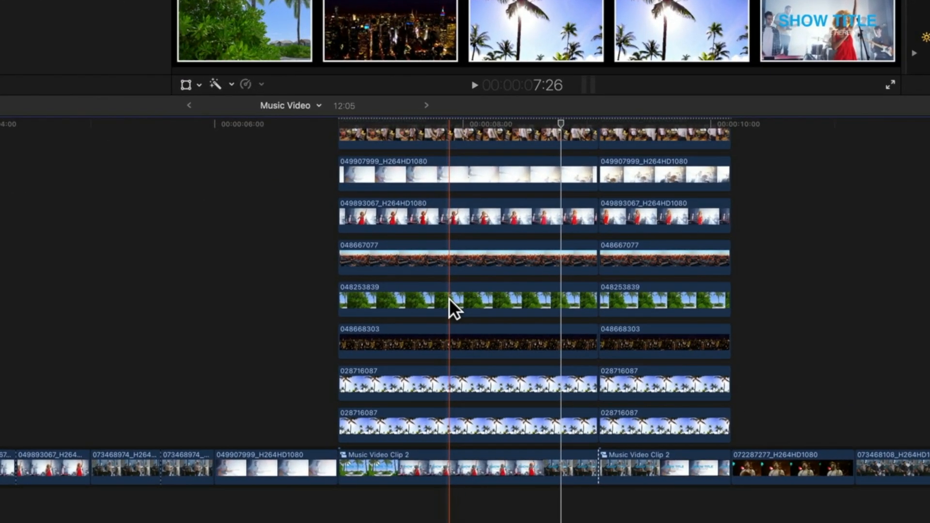
pyautogui.press('Shift+Cmd+B')
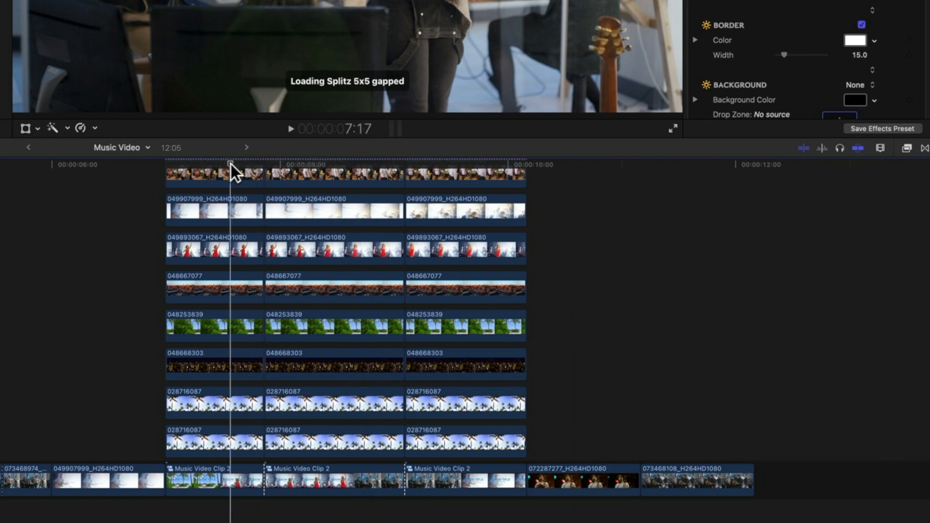
pyautogui.click(386, 167)
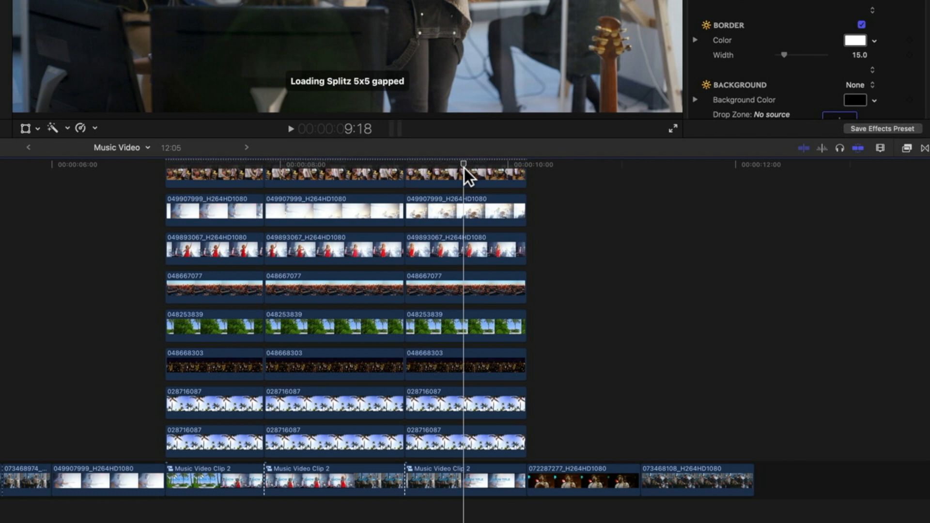
pyautogui.moveTo(507, 141)
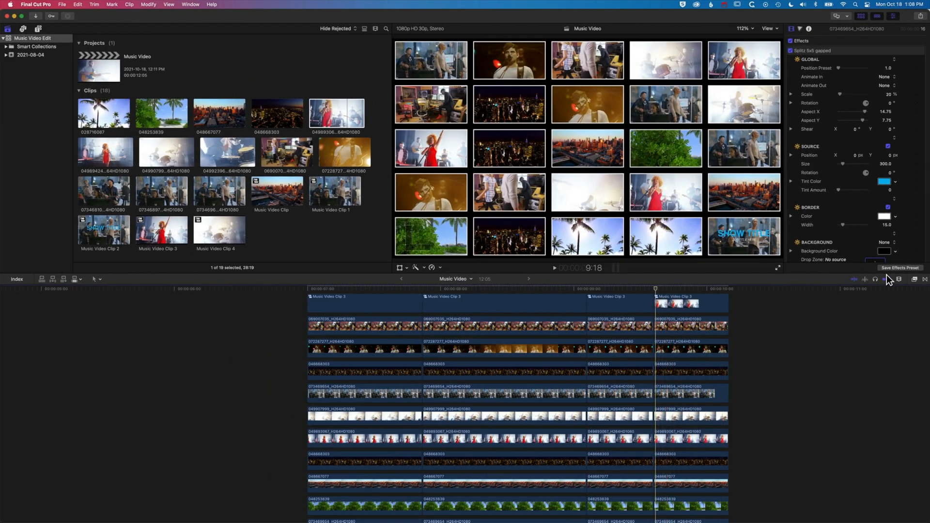
# - Set Clip Appearance to the smallest clip height and enlarge the timeline pane
pyautogui.click(899, 279)
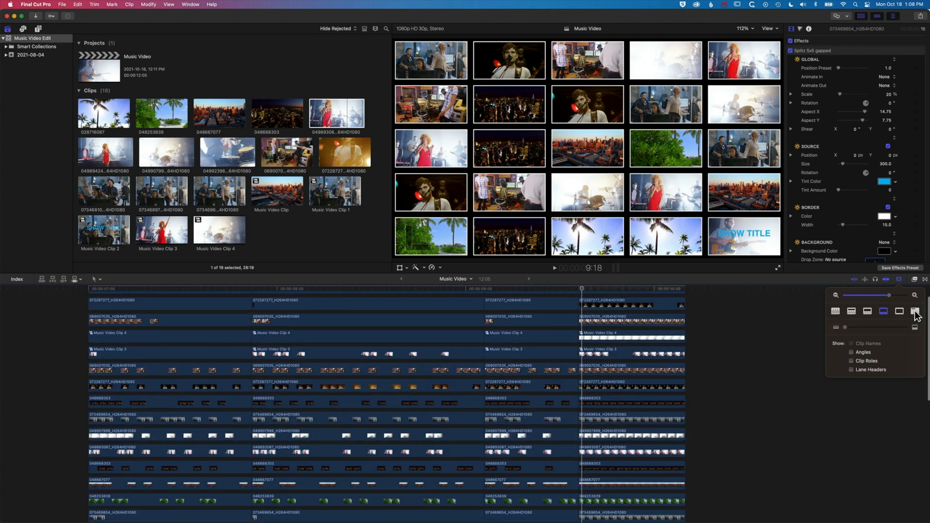
pyautogui.click(915, 311)
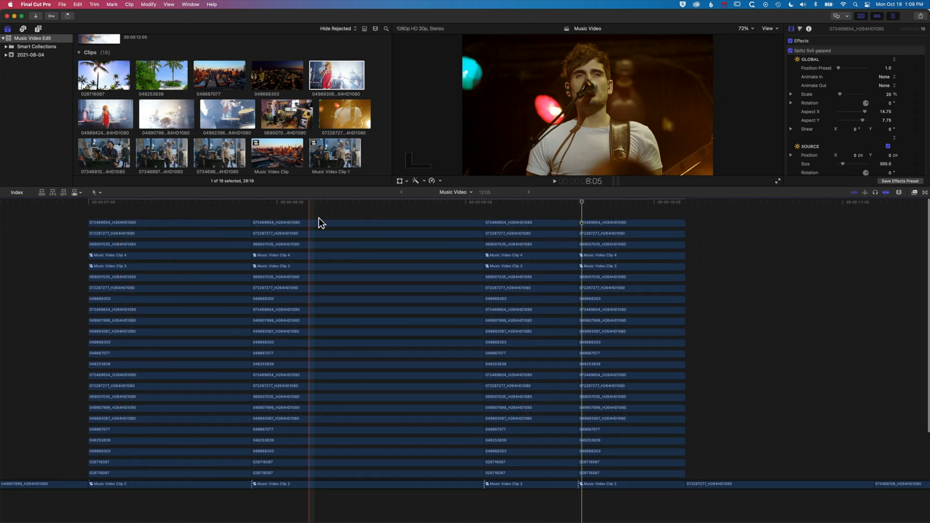
pyautogui.click(98, 193)
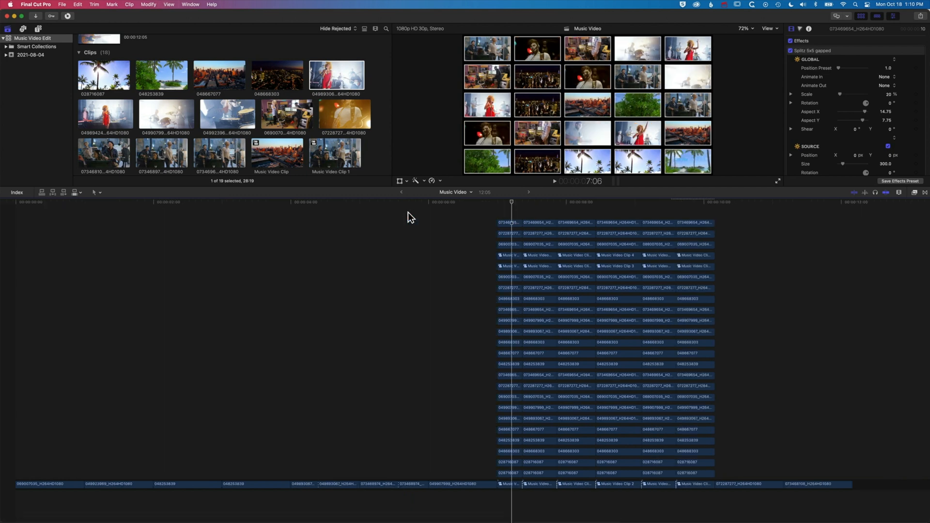
# - Fit the timeline in view and drag two stack sections to new positions
pyautogui.press('shift+z')
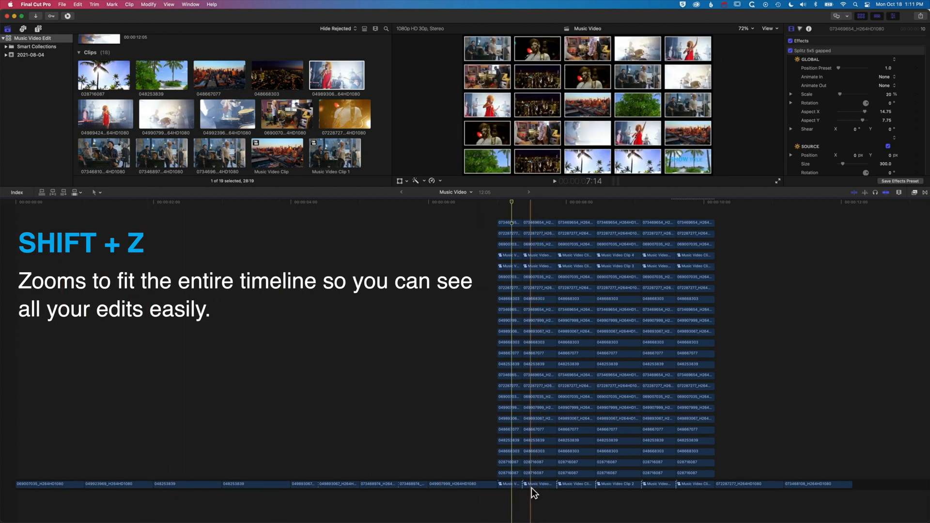
pyautogui.click(535, 497)
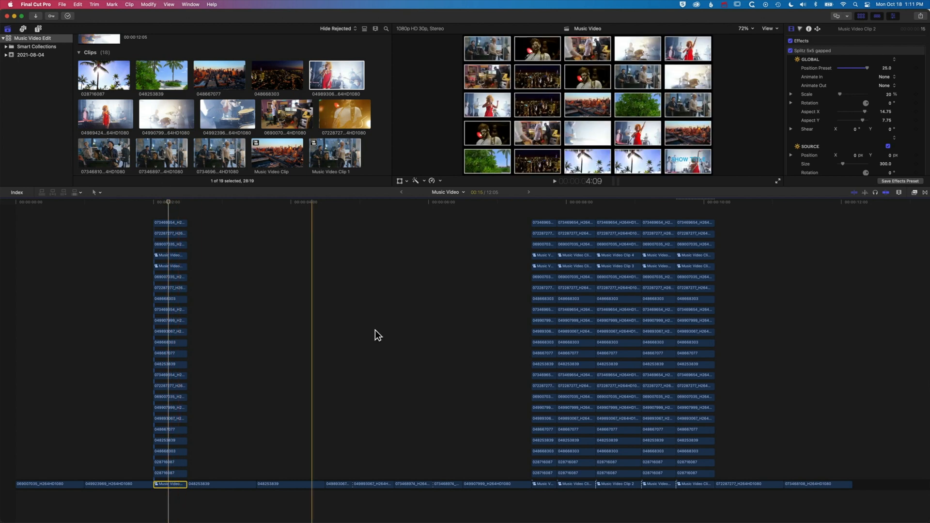
pyautogui.moveTo(172, 483); pyautogui.dragTo(418, 481)
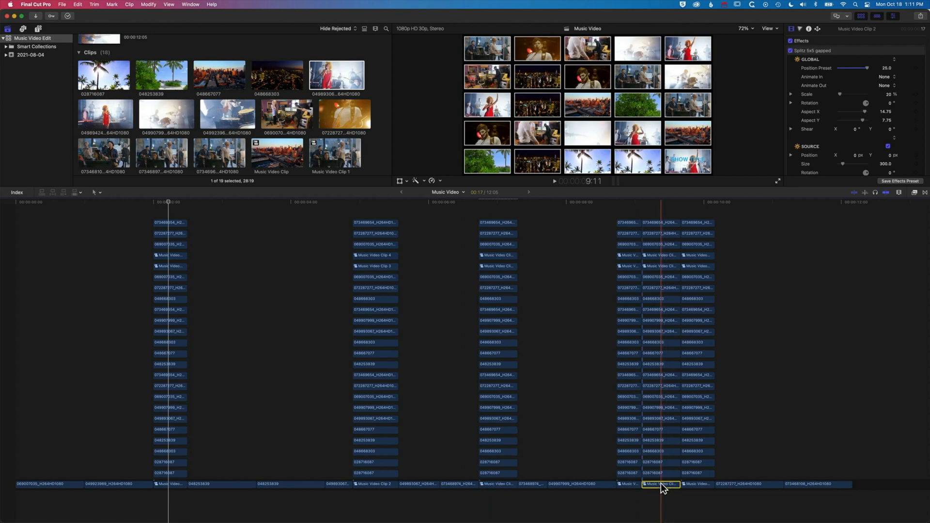
pyautogui.moveTo(660, 486); pyautogui.dragTo(256, 486)
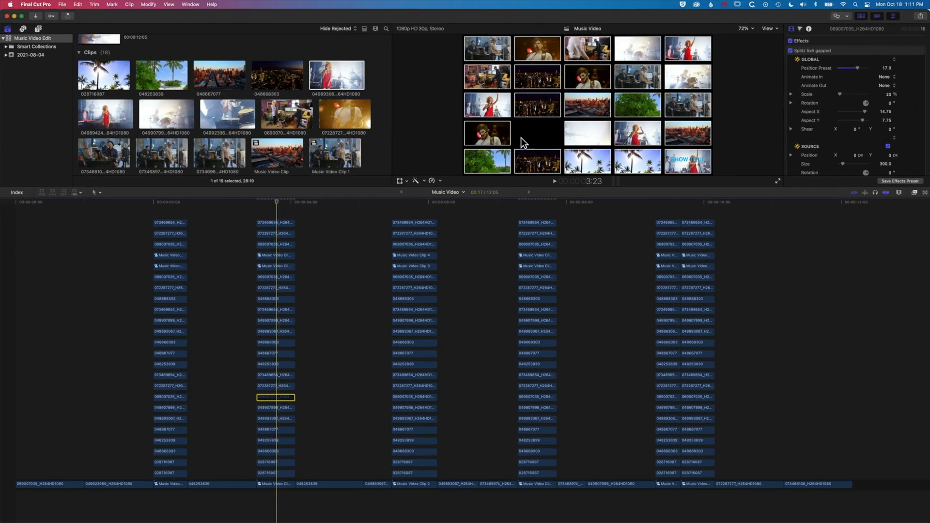
pyautogui.moveTo(532, 148)
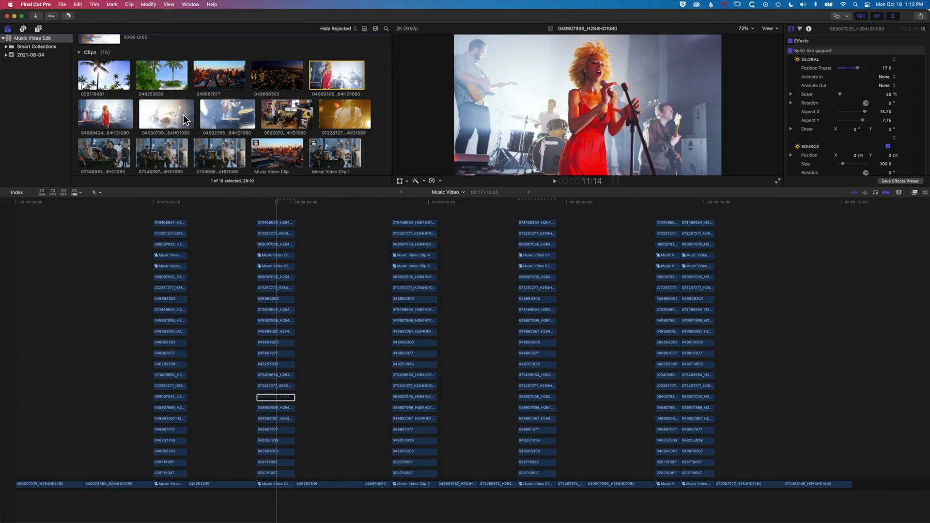
# - Connect the beach clip at the empty tile's layer and trim it to section length
pyautogui.click(162, 75)
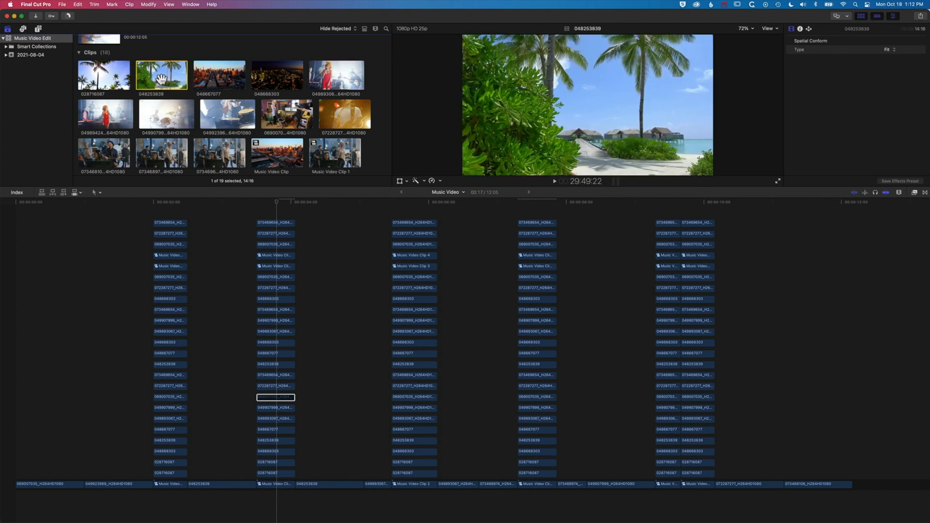
pyautogui.moveTo(174, 75)
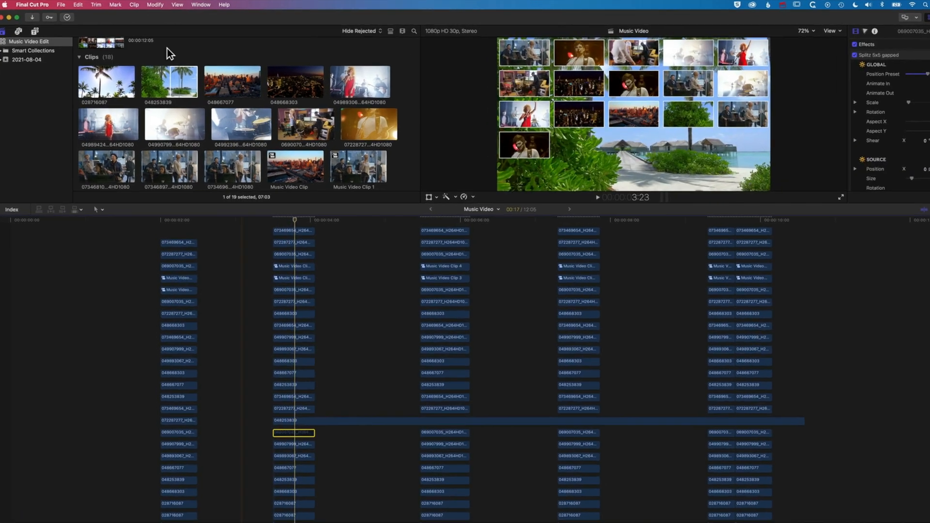
pyautogui.click(77, 5)
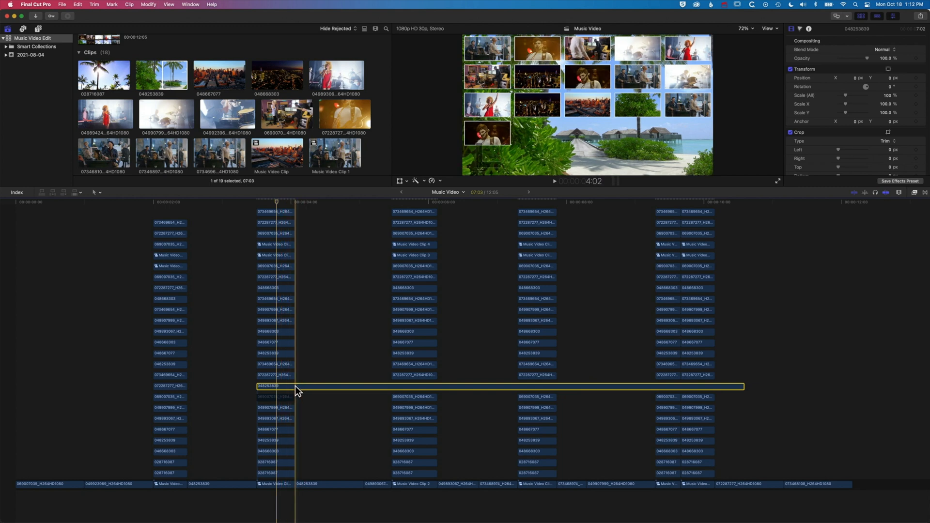
pyautogui.press('Alt+]')
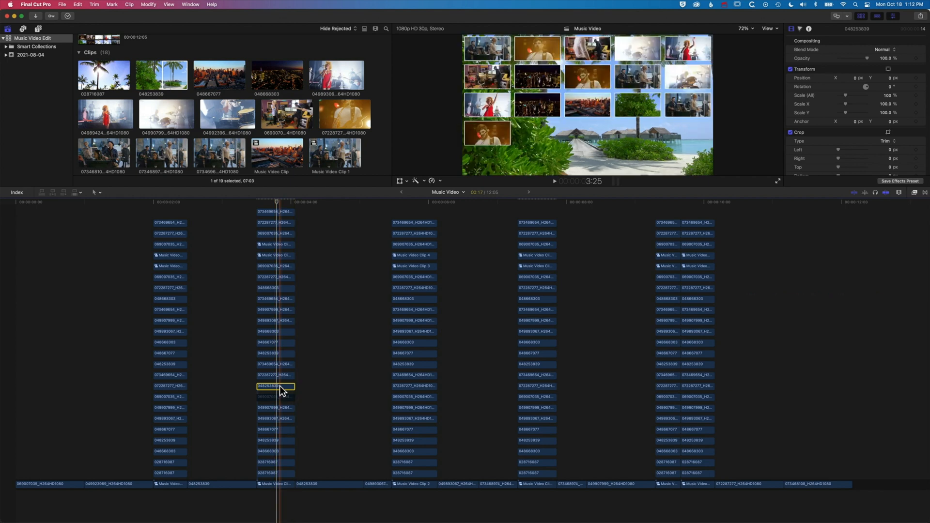
# - Paste the Splitz 5x5 gapped effect attribute onto the beach clip
pyautogui.press('shift+cmd+v')
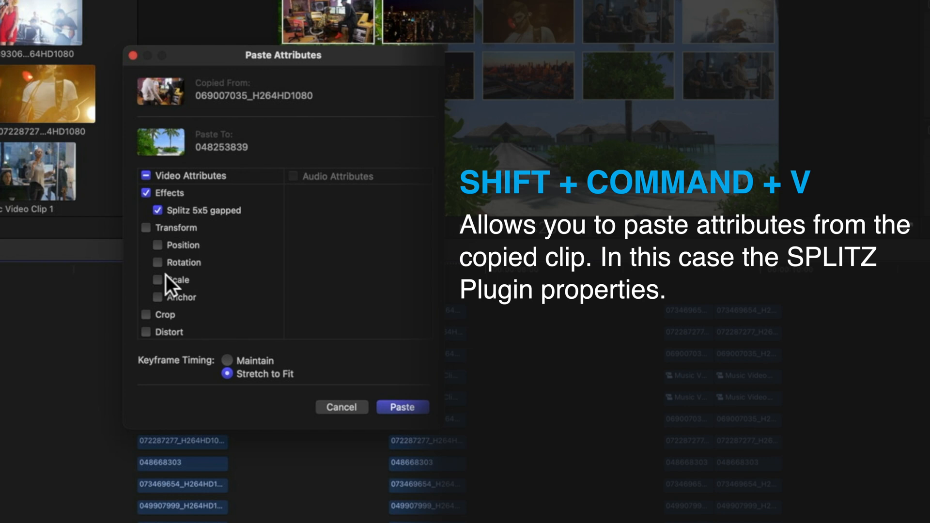
pyautogui.moveTo(227, 190)
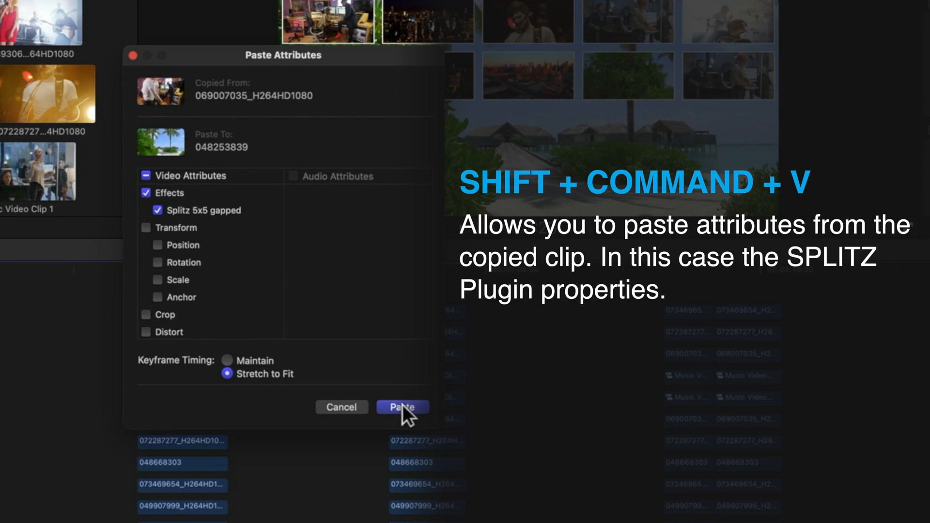
pyautogui.click(402, 407)
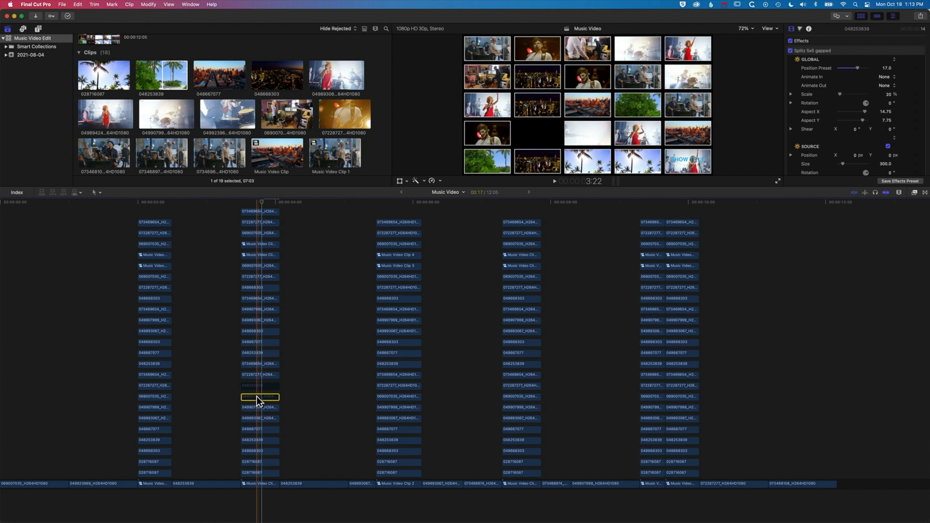
pyautogui.click(259, 386)
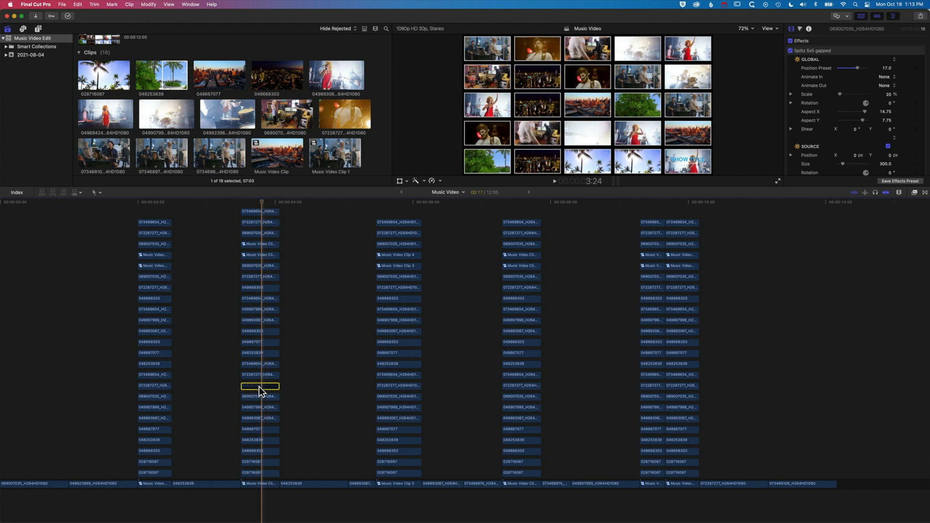
pyautogui.click(260, 396)
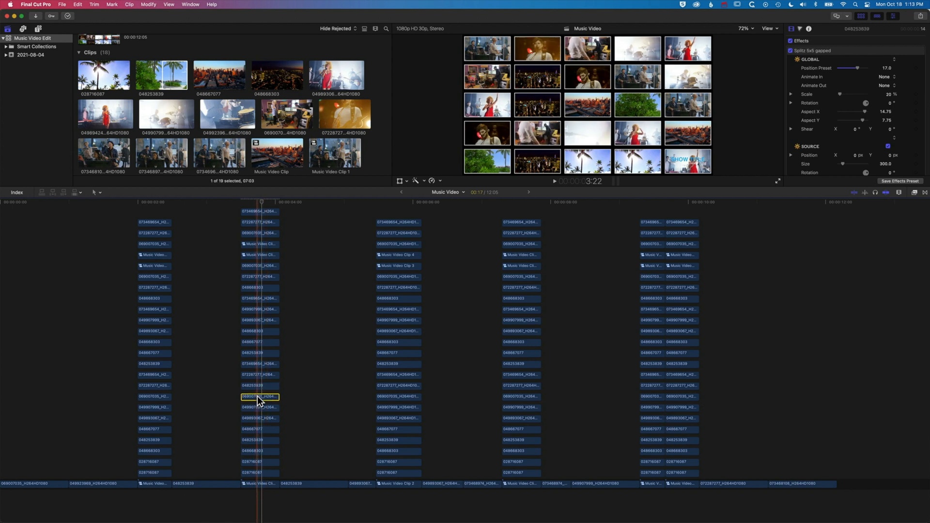